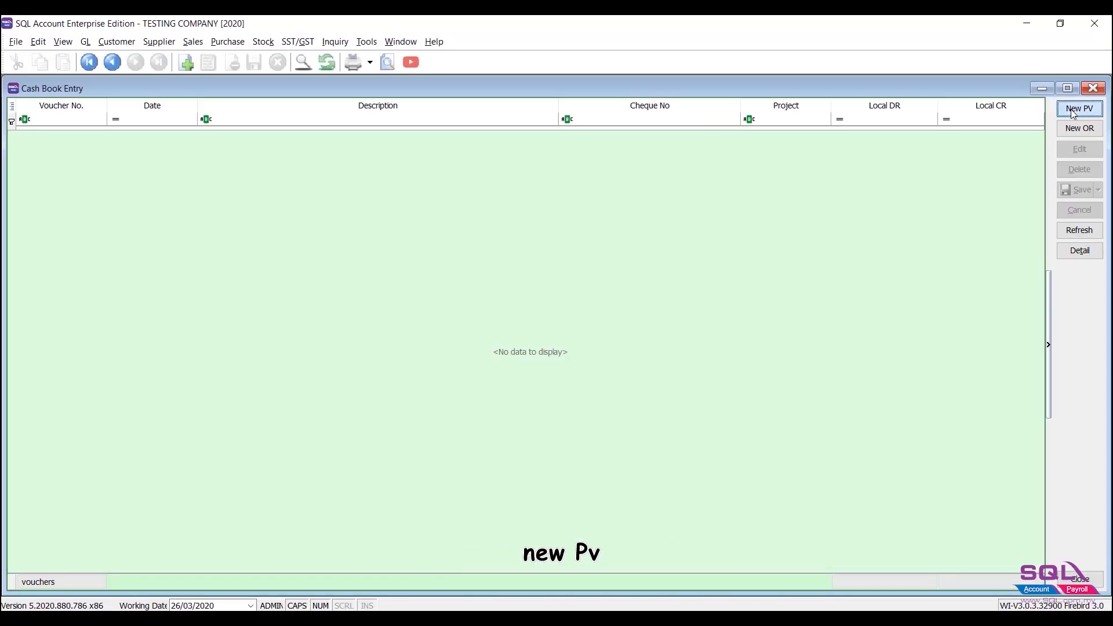
# Step: Discard an unsaved payment voucher and bring up the Maintain Project list
pyautogui.click(1078, 108)
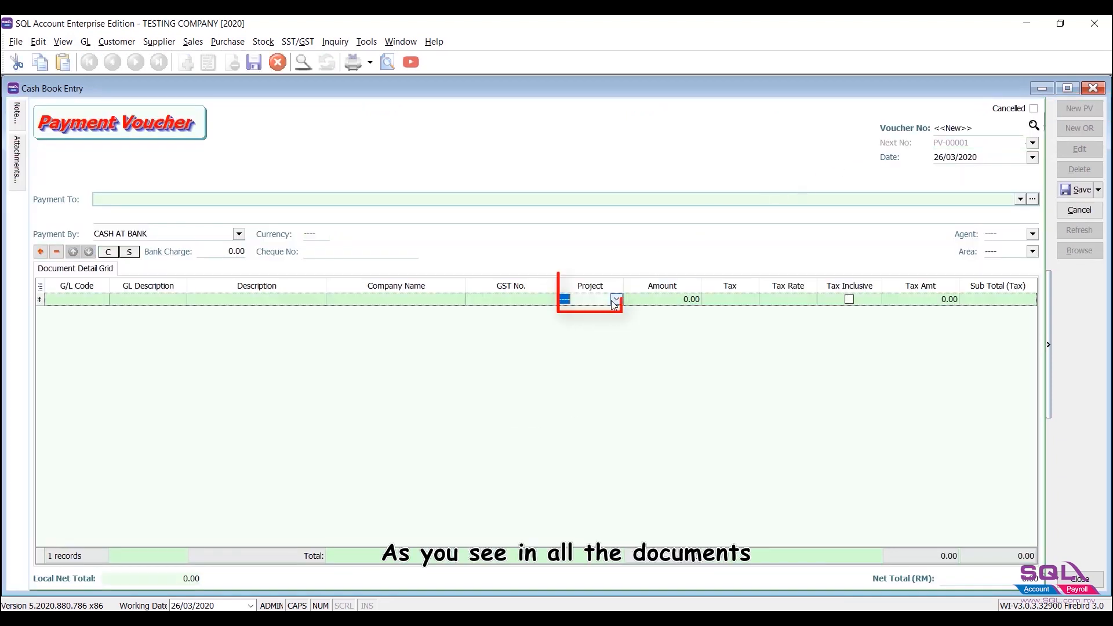
pyautogui.click(614, 299)
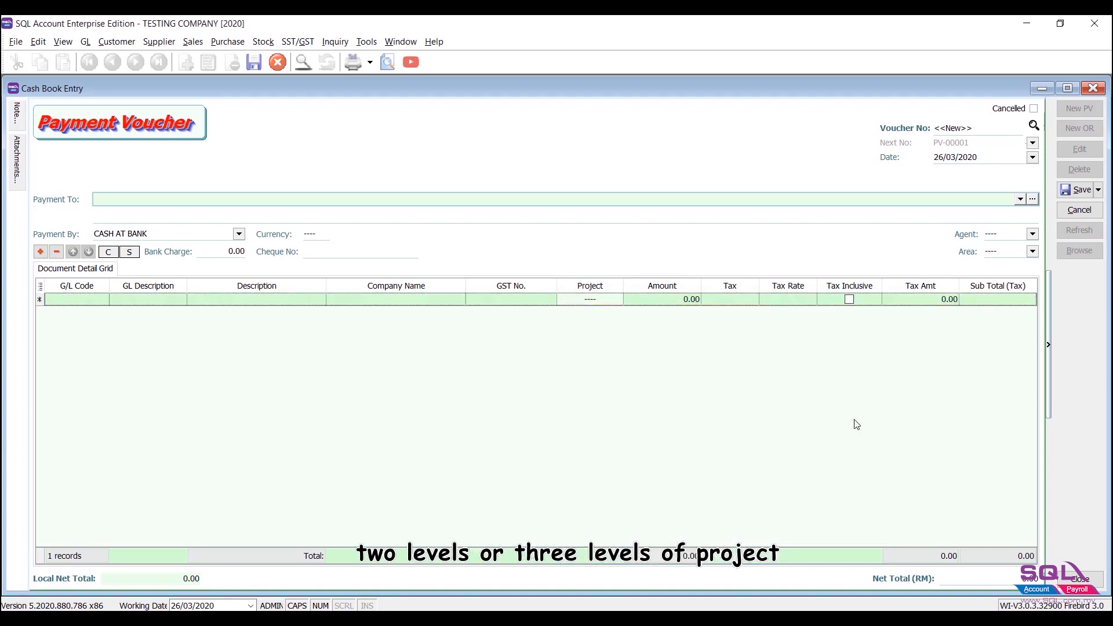
pyautogui.click(1078, 210)
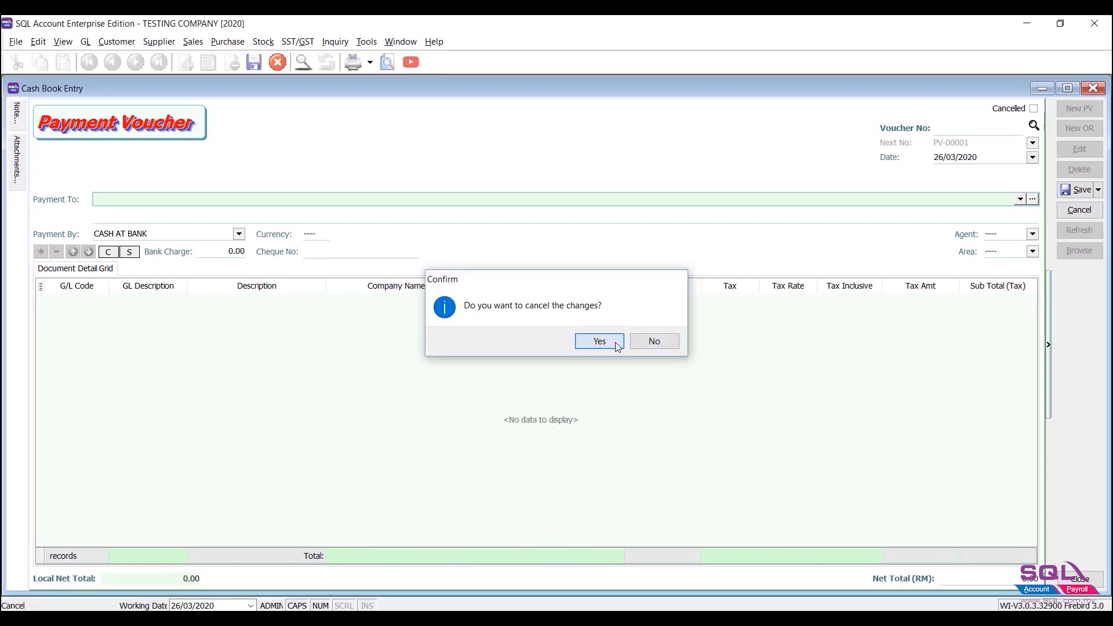
pyautogui.click(598, 341)
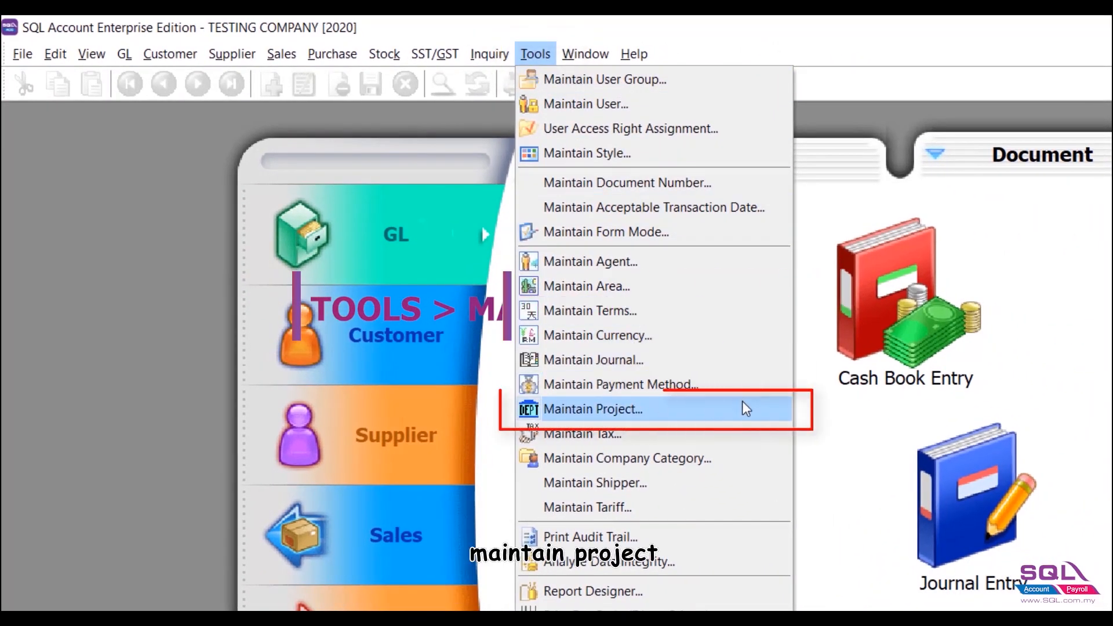
pyautogui.click(592, 409)
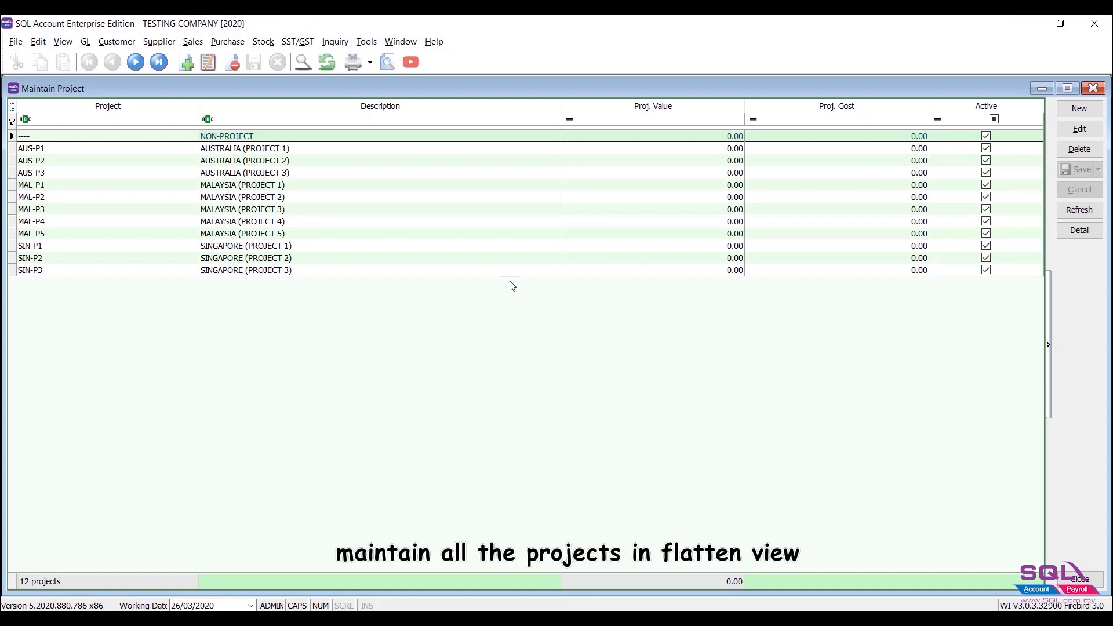
pyautogui.moveTo(561, 169)
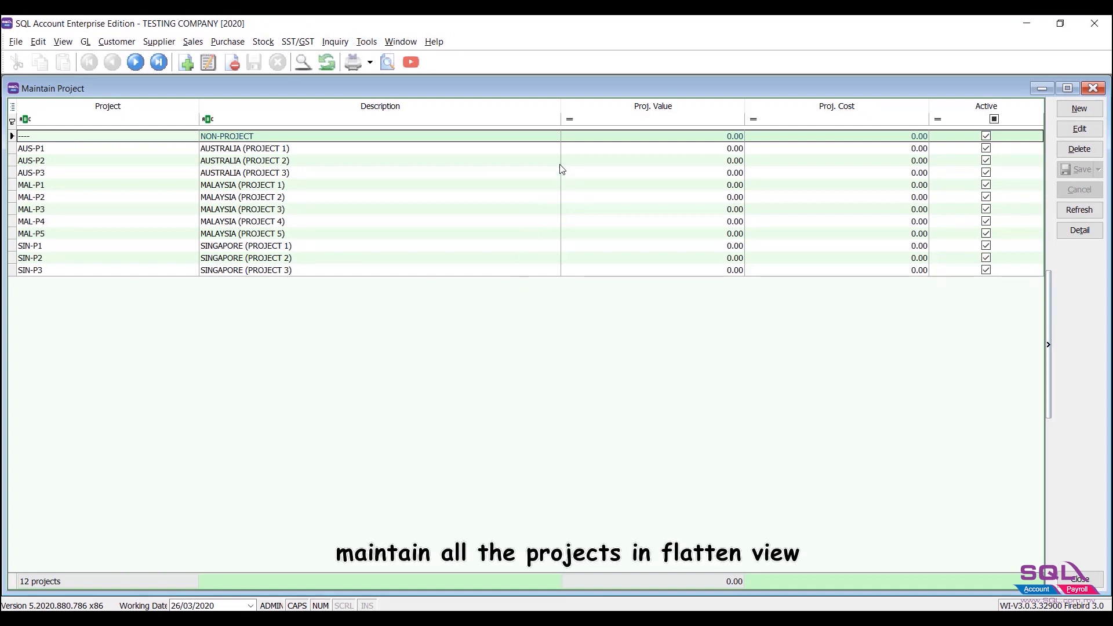
pyautogui.moveTo(551, 273)
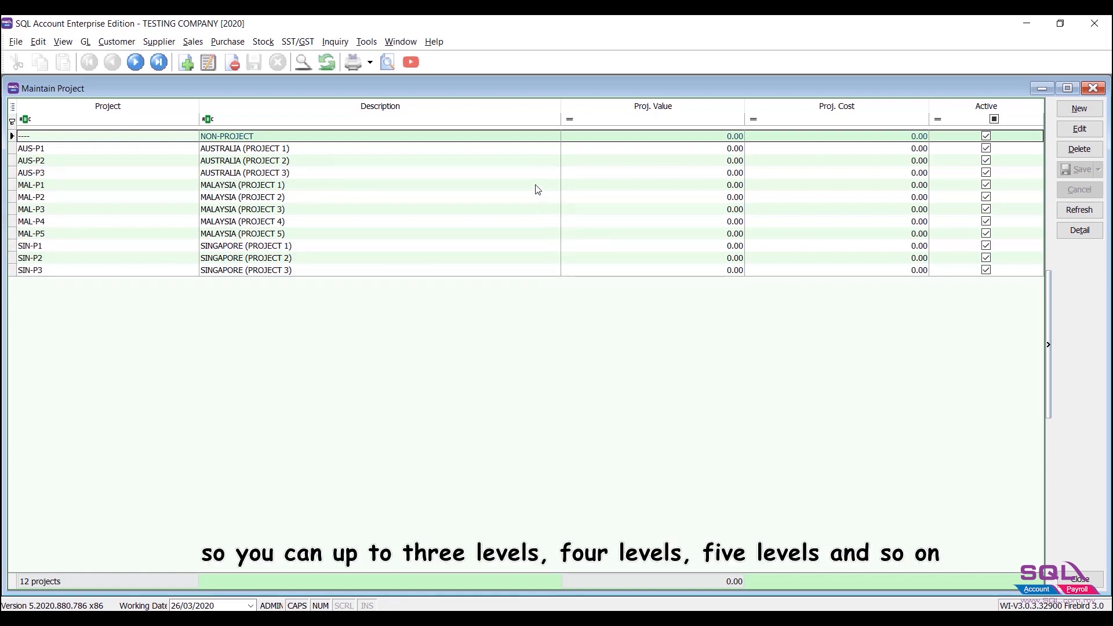
pyautogui.moveTo(538, 150)
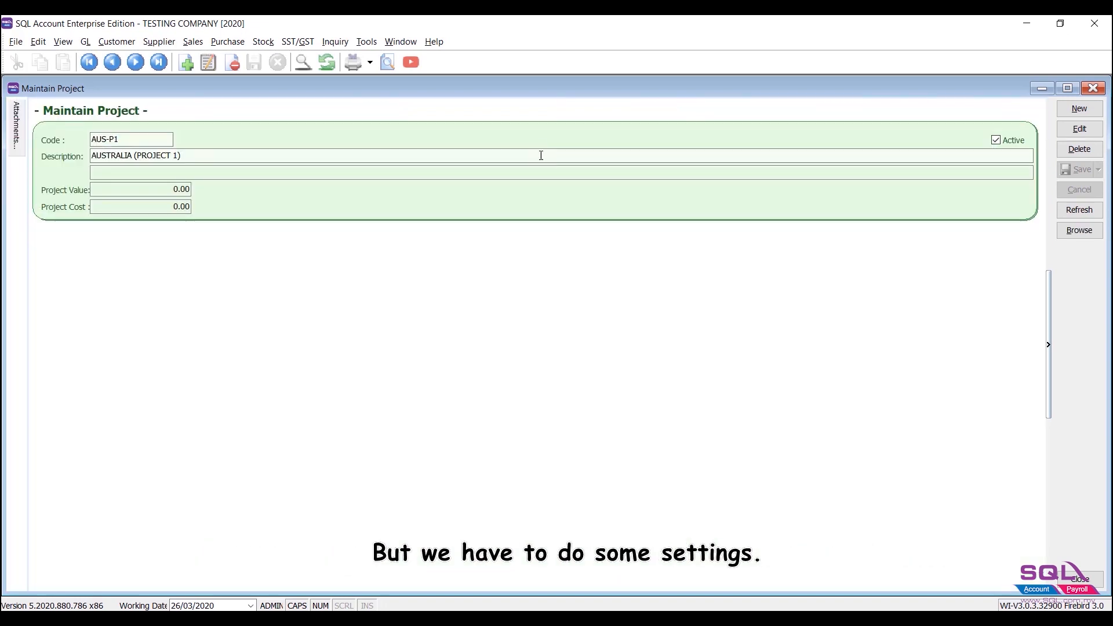
# Step: In the project range editor, define characters 1-4 as 'Main Project'
pyautogui.rightClick(571, 268)
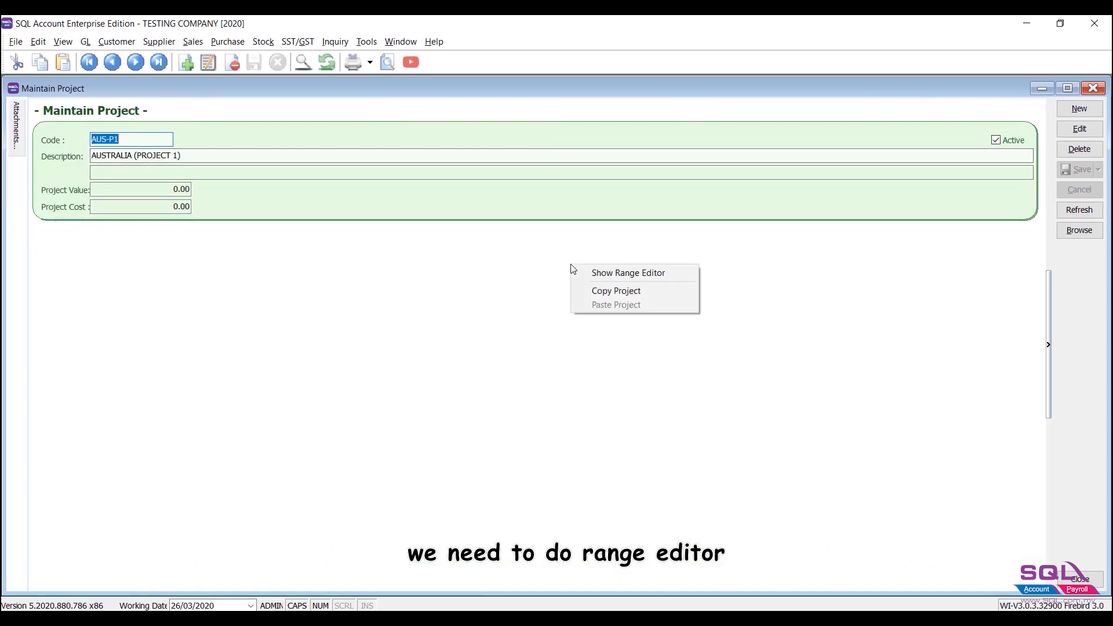
pyautogui.click(627, 272)
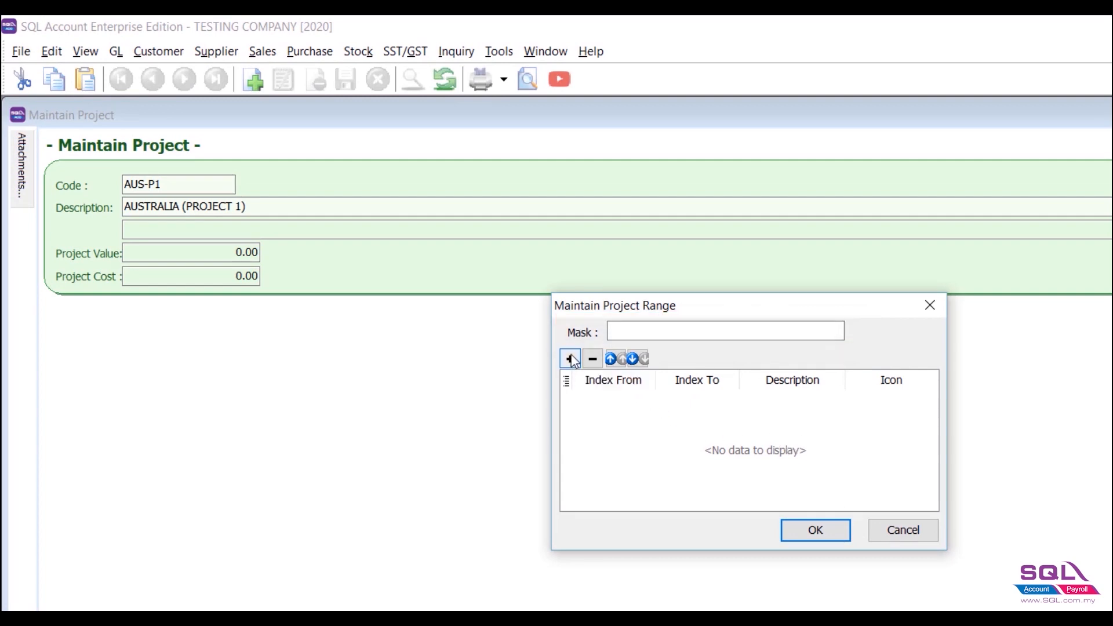
pyautogui.click(570, 358)
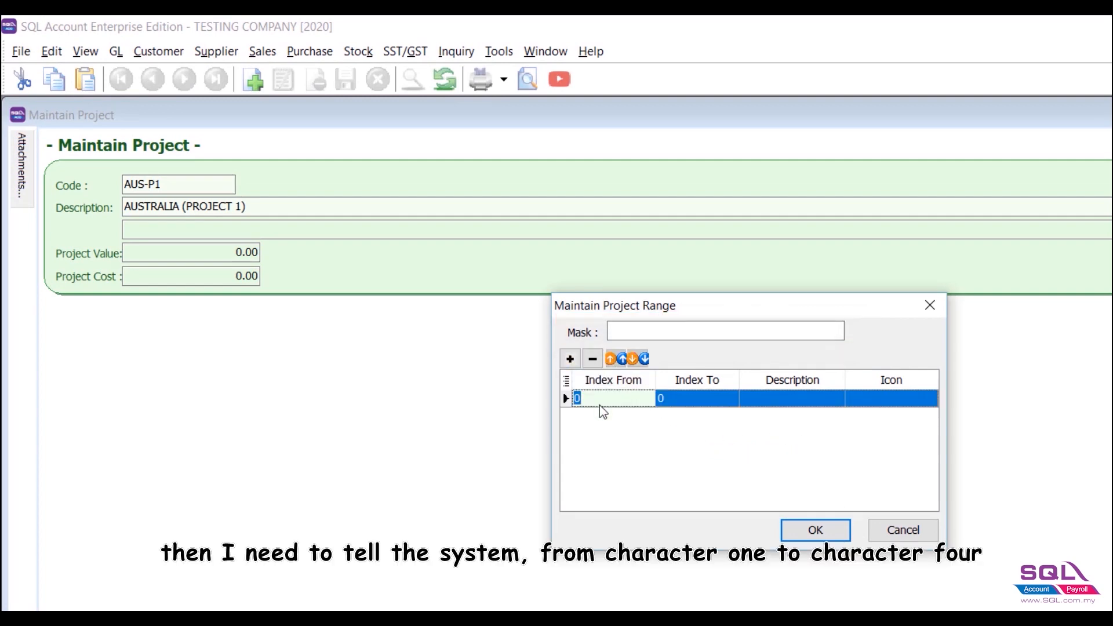
pyautogui.write('1')
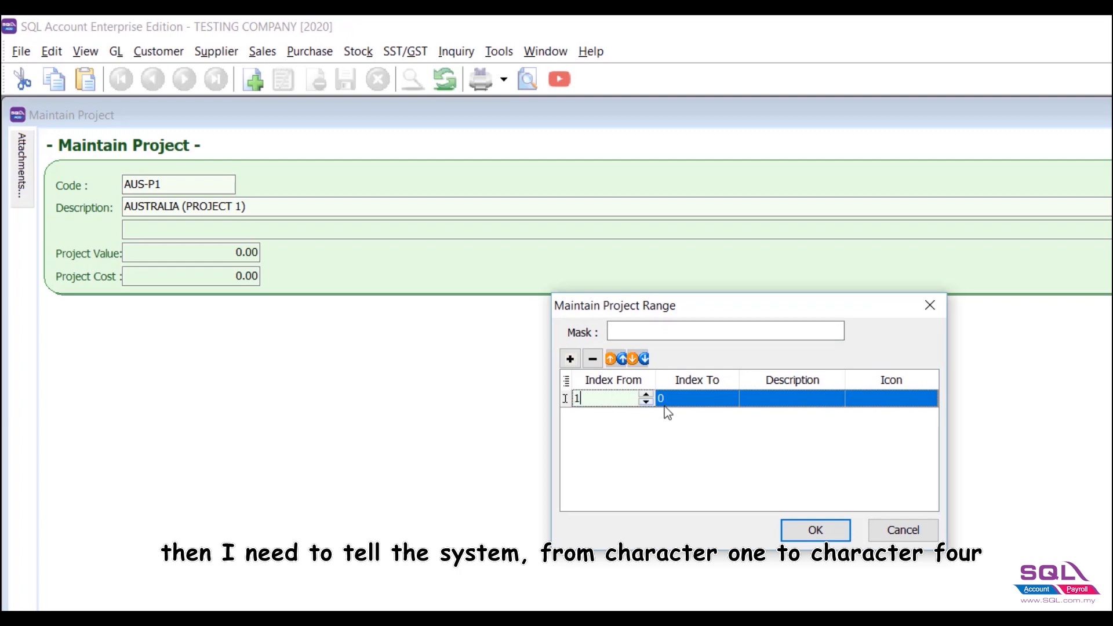
pyautogui.write('4')
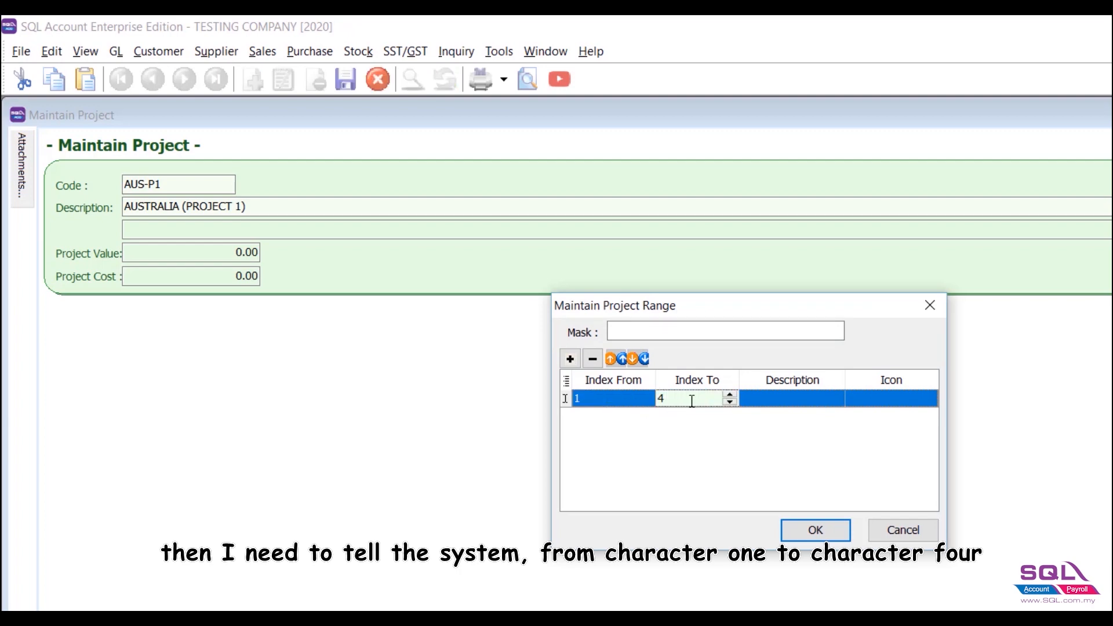
pyautogui.write('Ma')
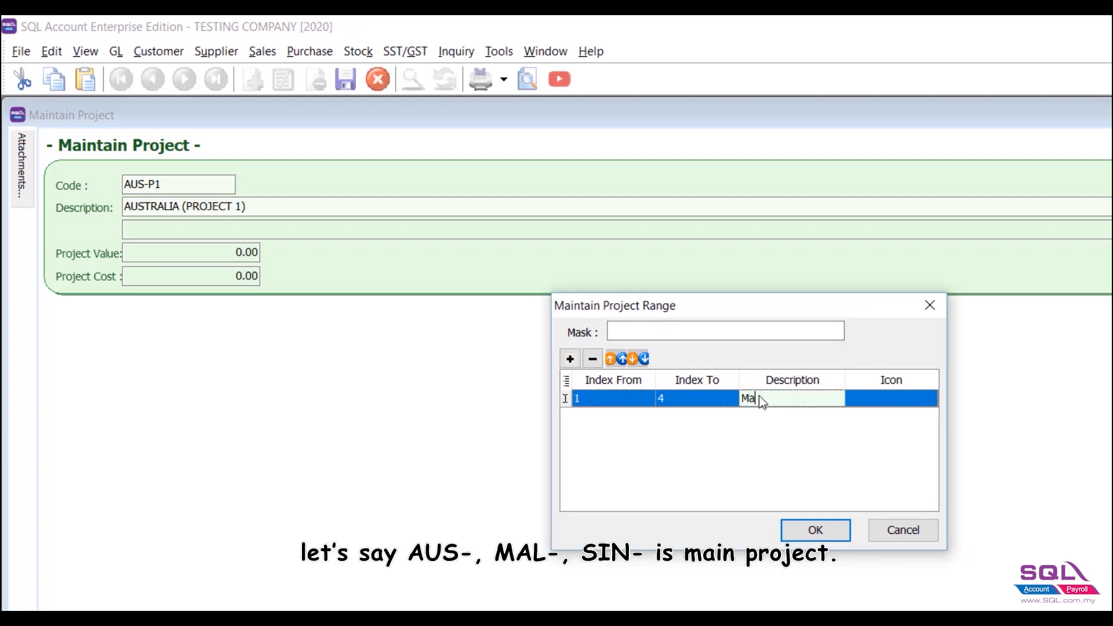
pyautogui.write('in P')
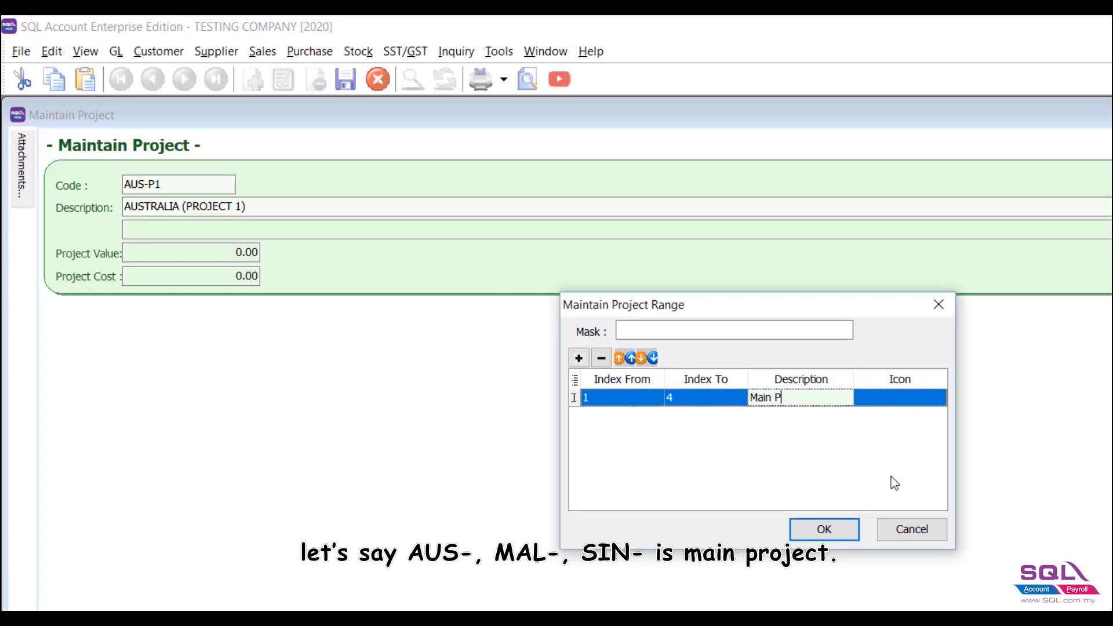
pyautogui.write('roject')
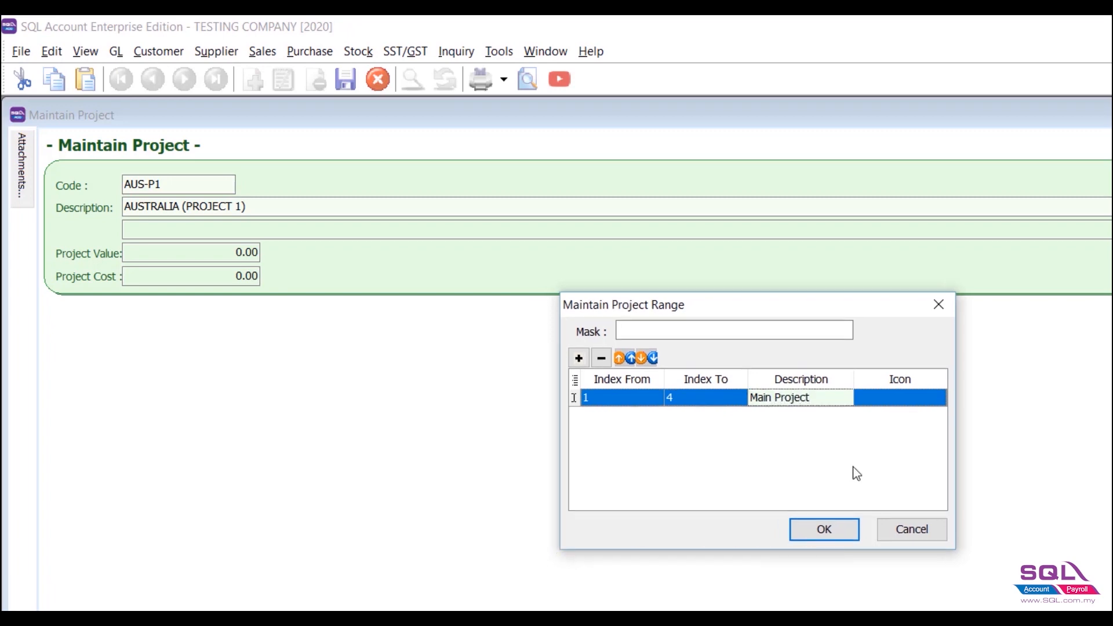
# Step: Add characters 5-6 as 'Job' and save both range definitions
pyautogui.click(578, 357)
pyautogui.write('J')
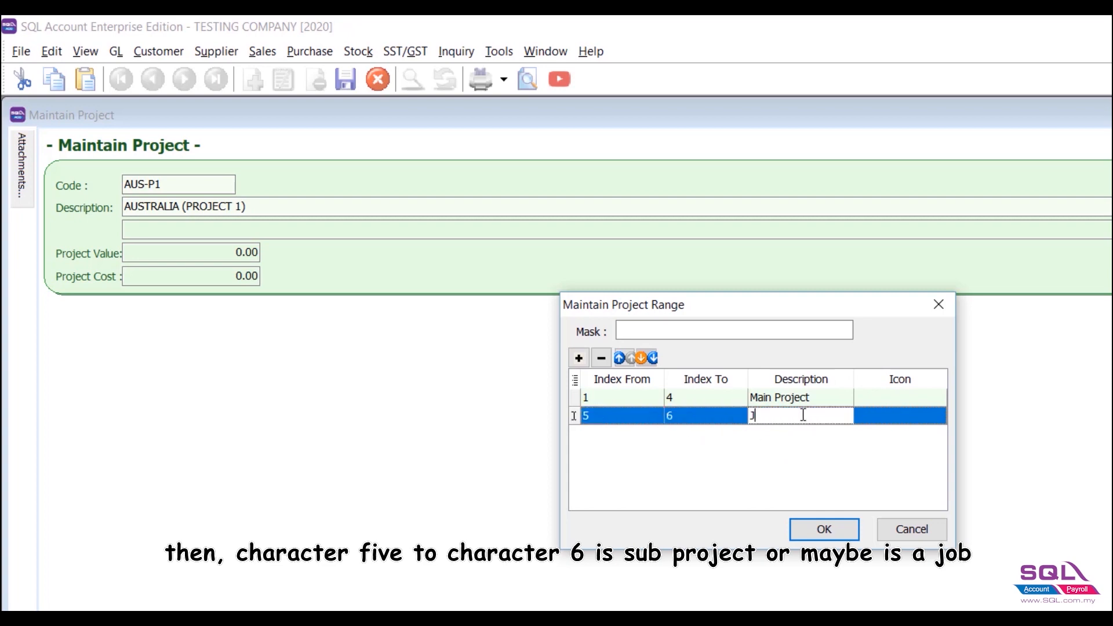
pyautogui.write('ob')
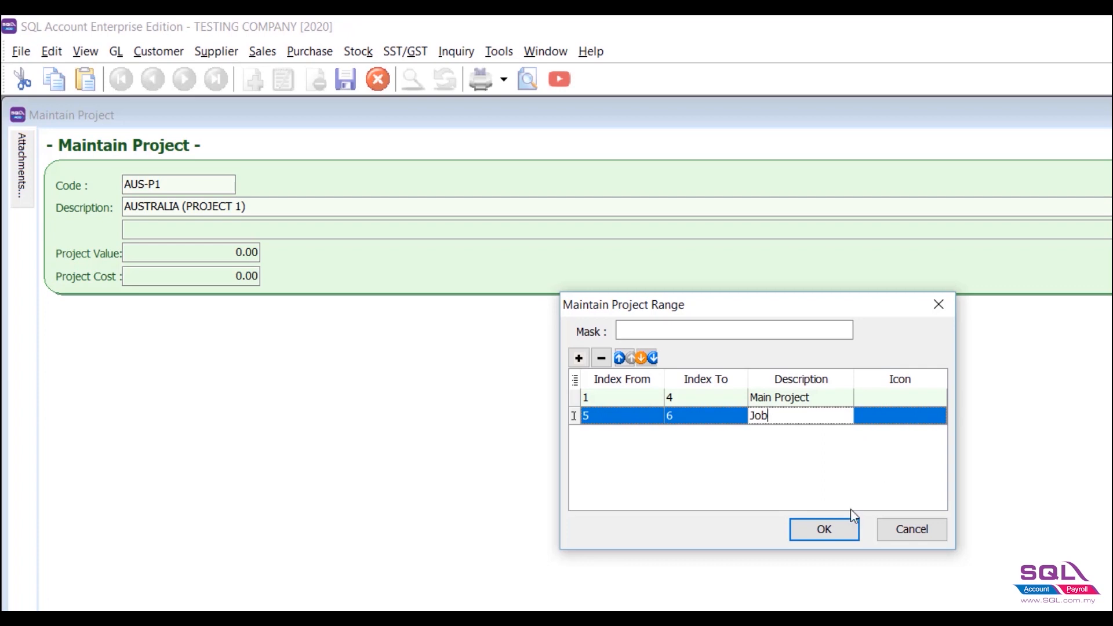
pyautogui.click(823, 528)
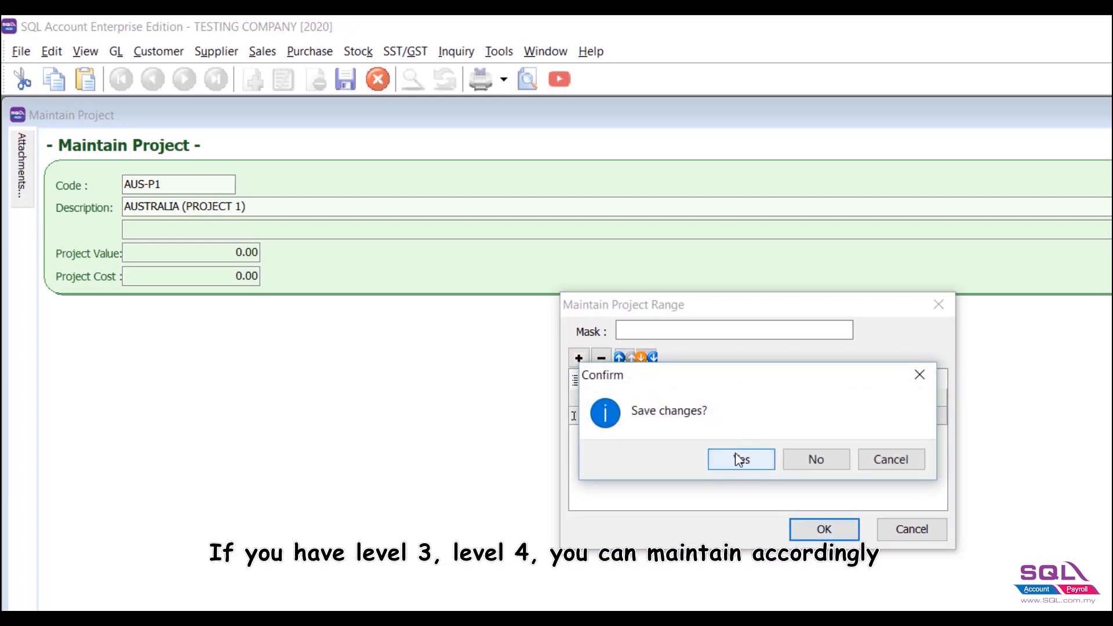
pyautogui.click(741, 459)
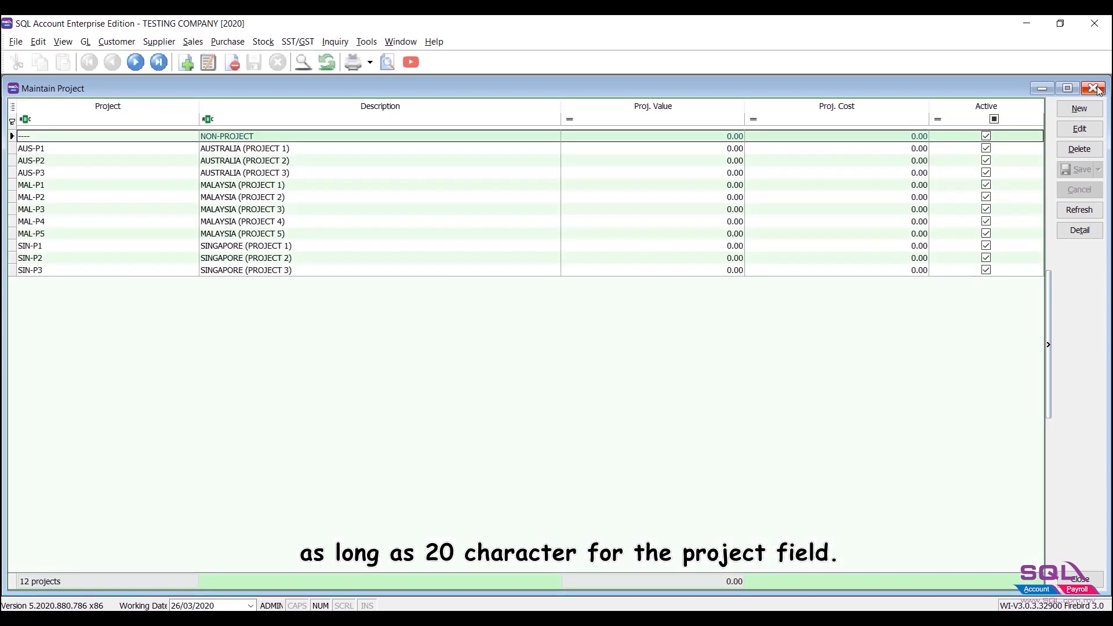
# Step: Bring up the P&L Statement report and choose the Comparison - Project (10 Columns) format
pyautogui.click(1095, 88)
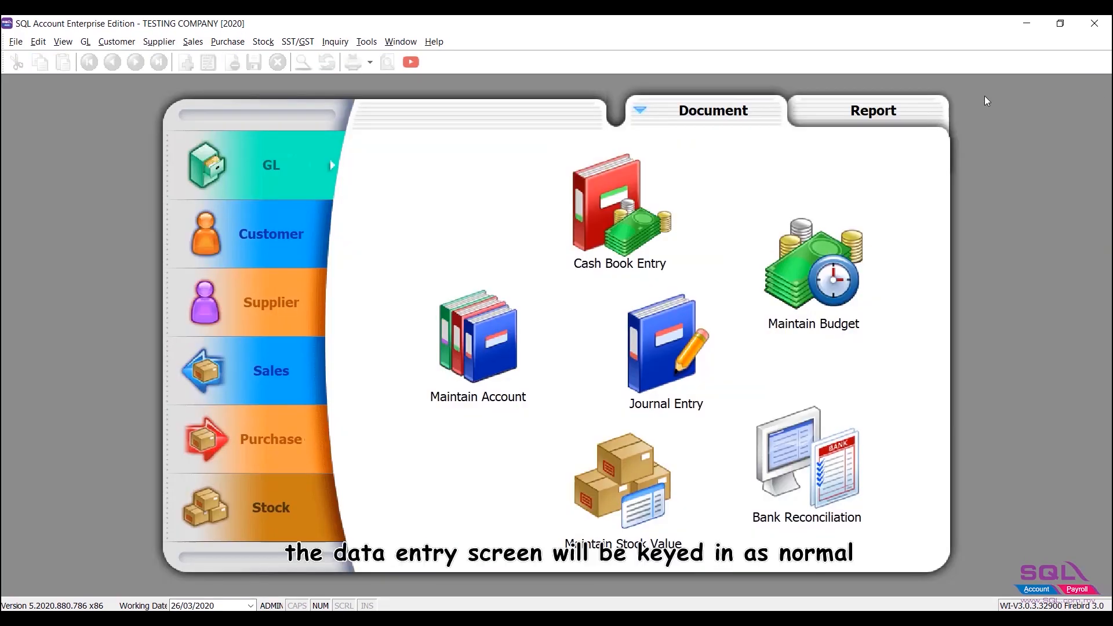
pyautogui.moveTo(949, 165)
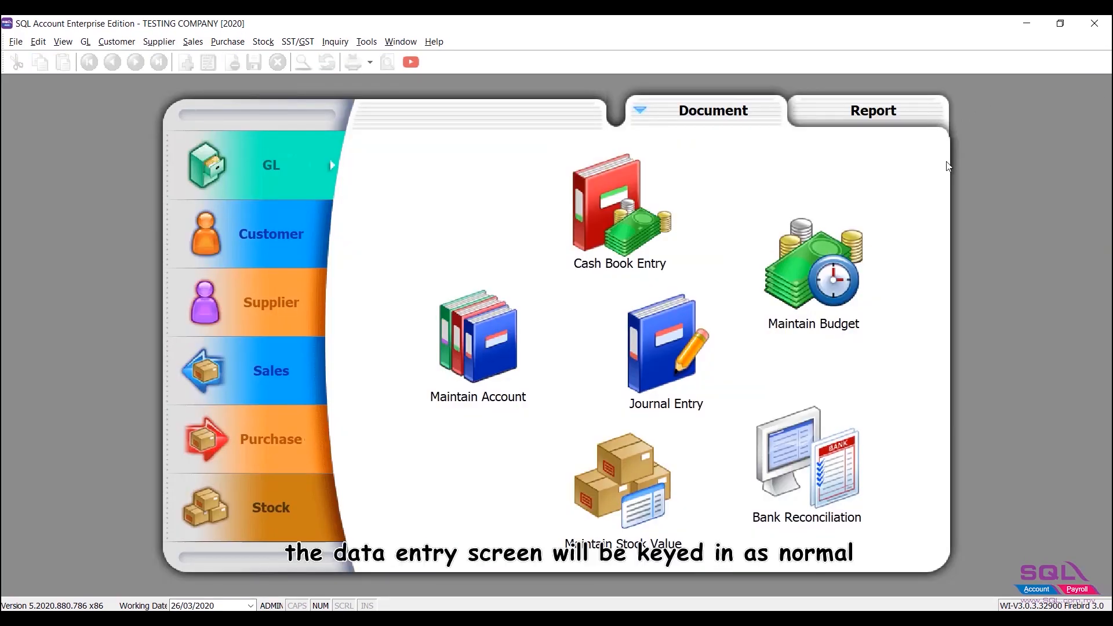
pyautogui.click(871, 111)
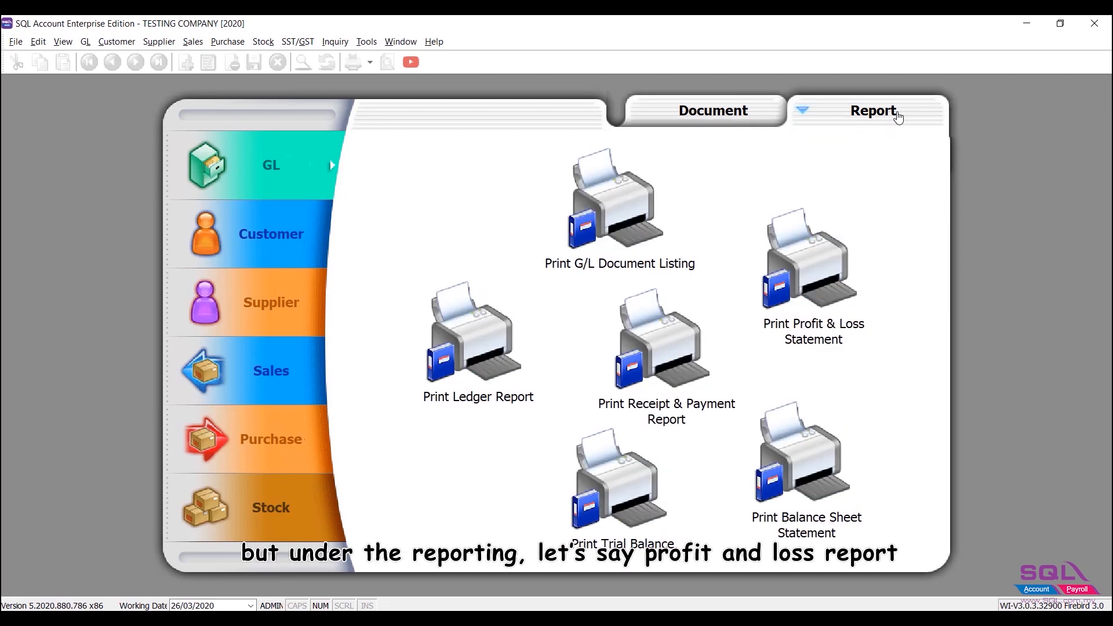
pyautogui.click(807, 257)
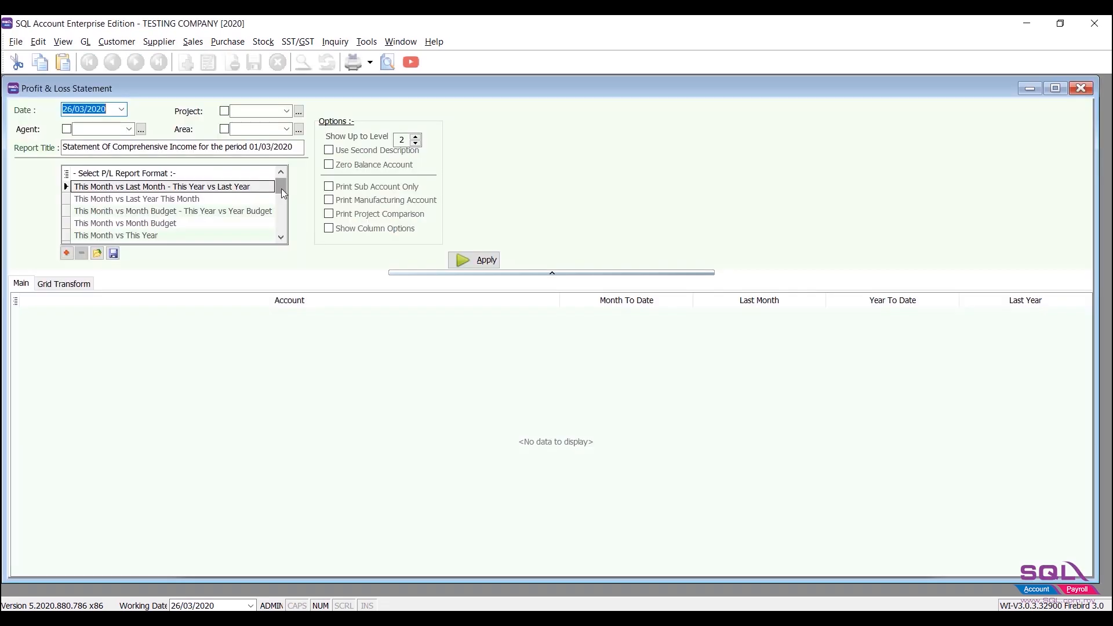
pyautogui.scroll(-3)
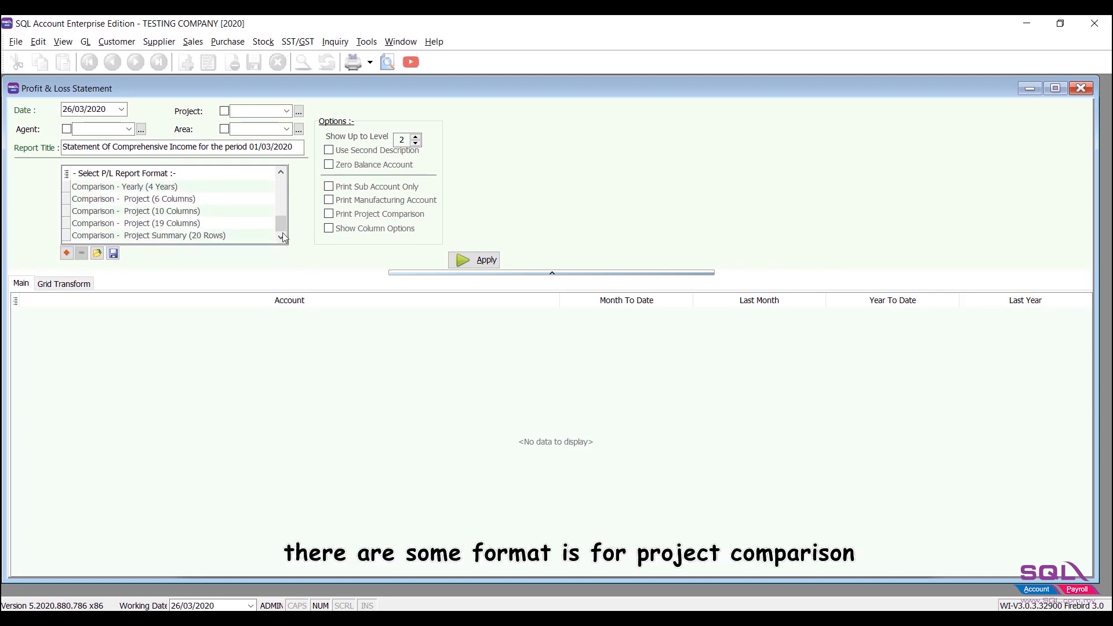
pyautogui.click(134, 199)
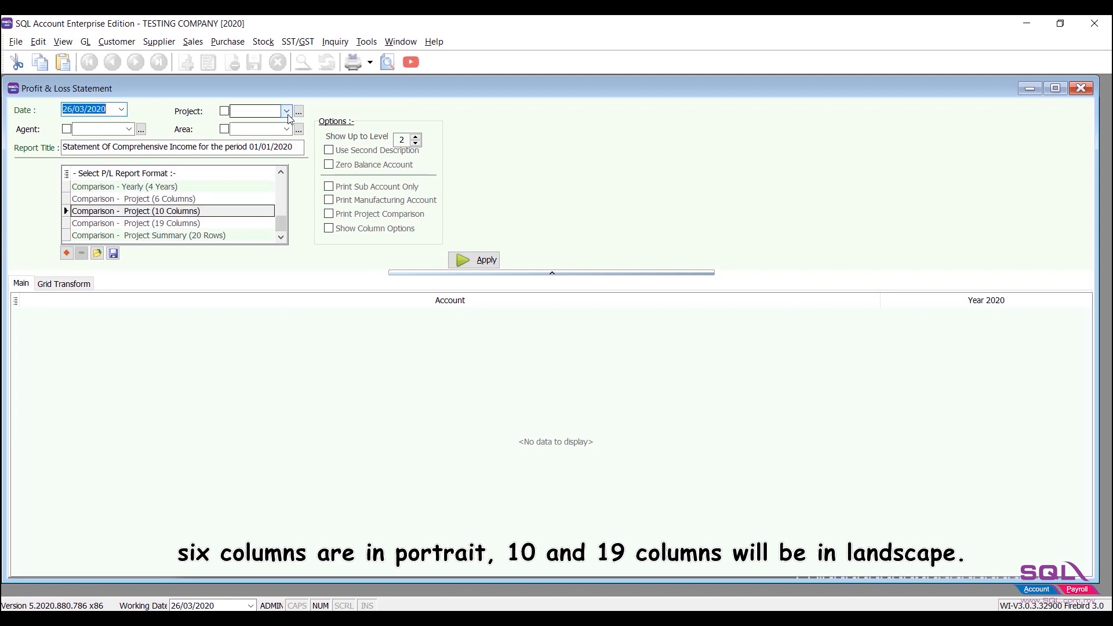
pyautogui.click(286, 111)
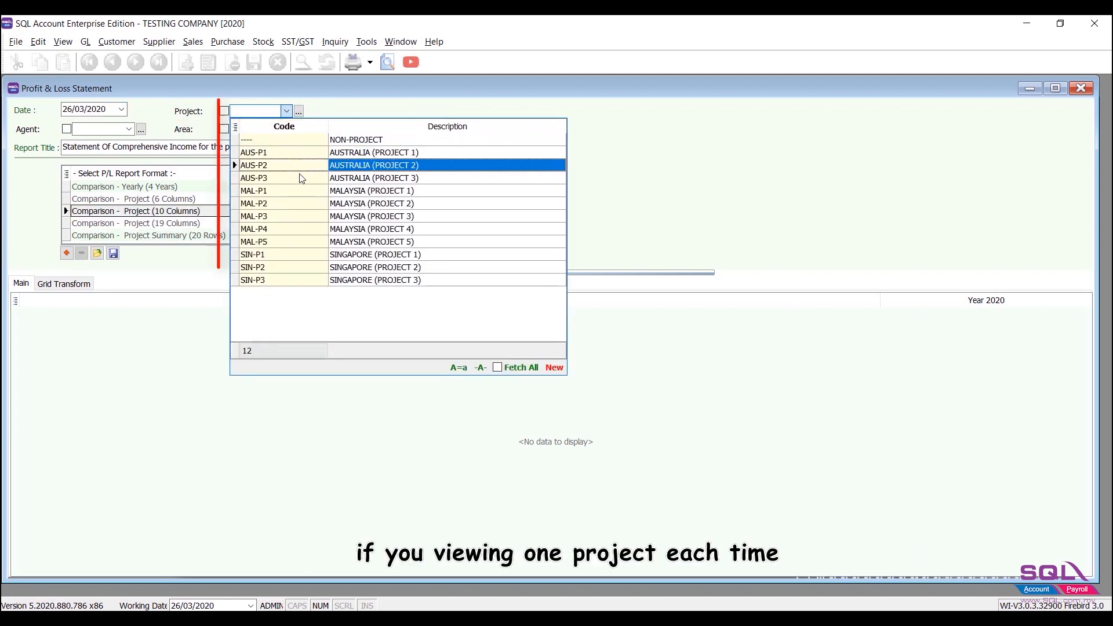
pyautogui.click(369, 216)
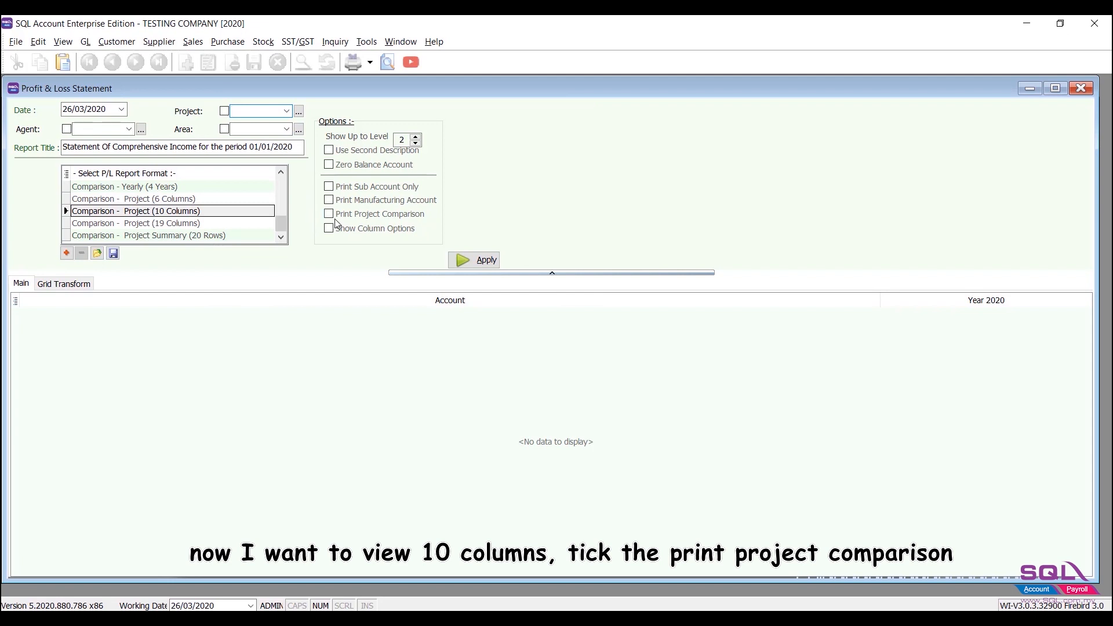
# Step: Enable project comparison, move Job above Main Project, and add P1 and P2 as columns
pyautogui.click(328, 214)
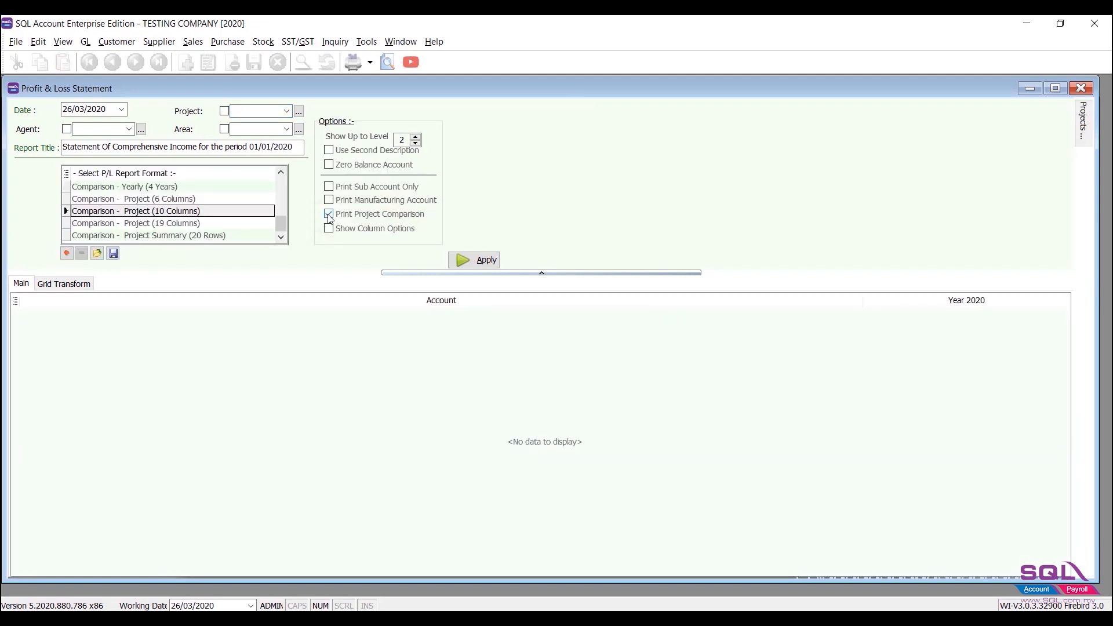
pyautogui.click(1081, 124)
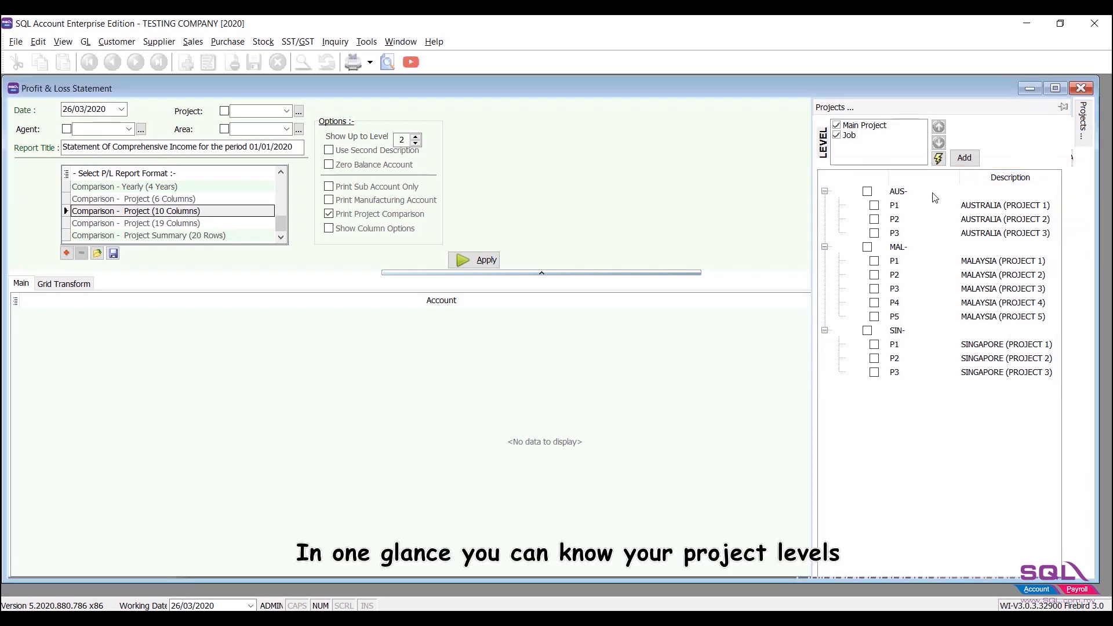
pyautogui.moveTo(935, 248)
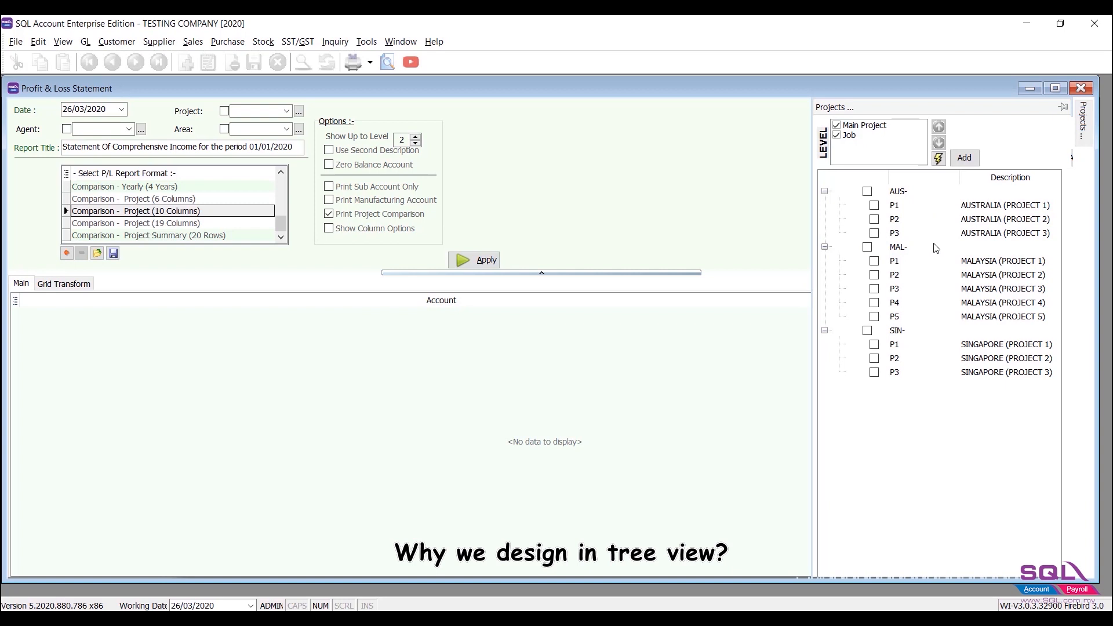
pyautogui.moveTo(941, 319)
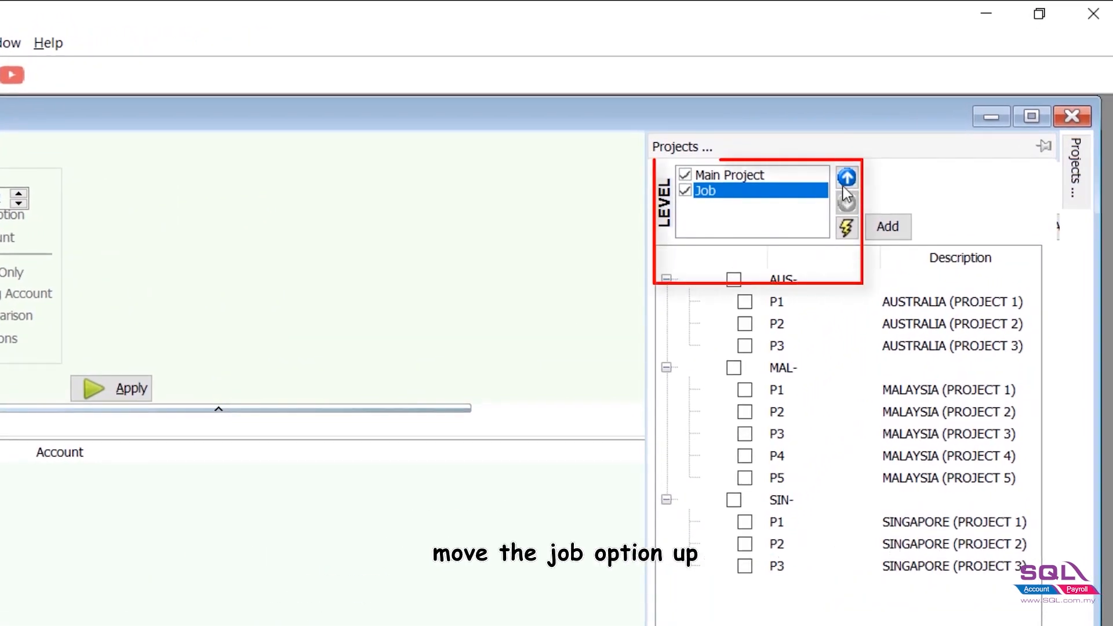
pyautogui.click(844, 176)
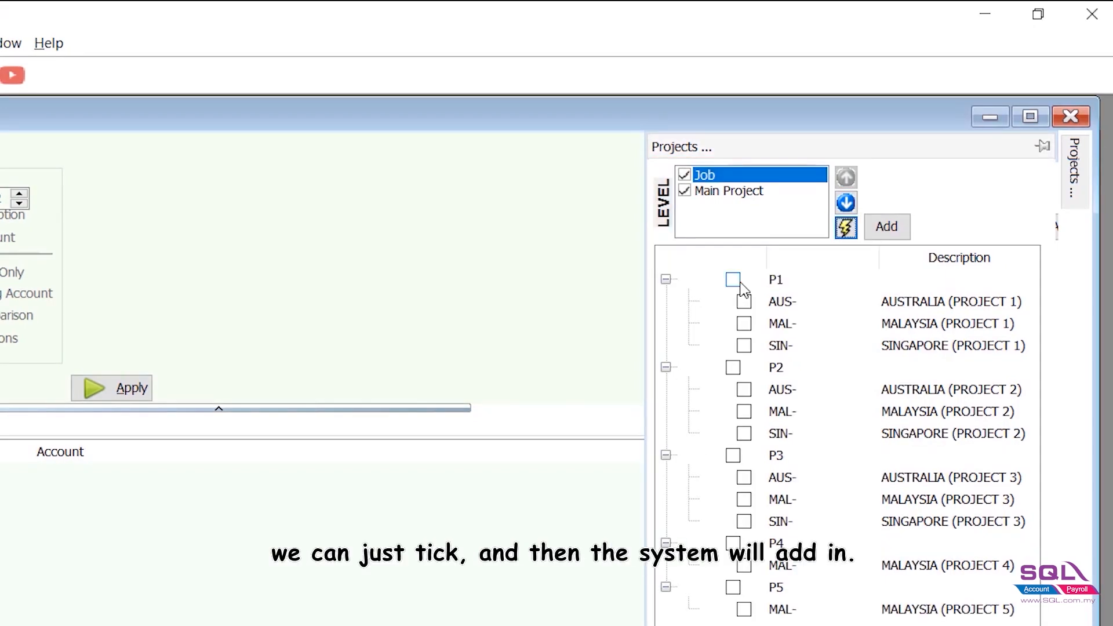
pyautogui.click(732, 280)
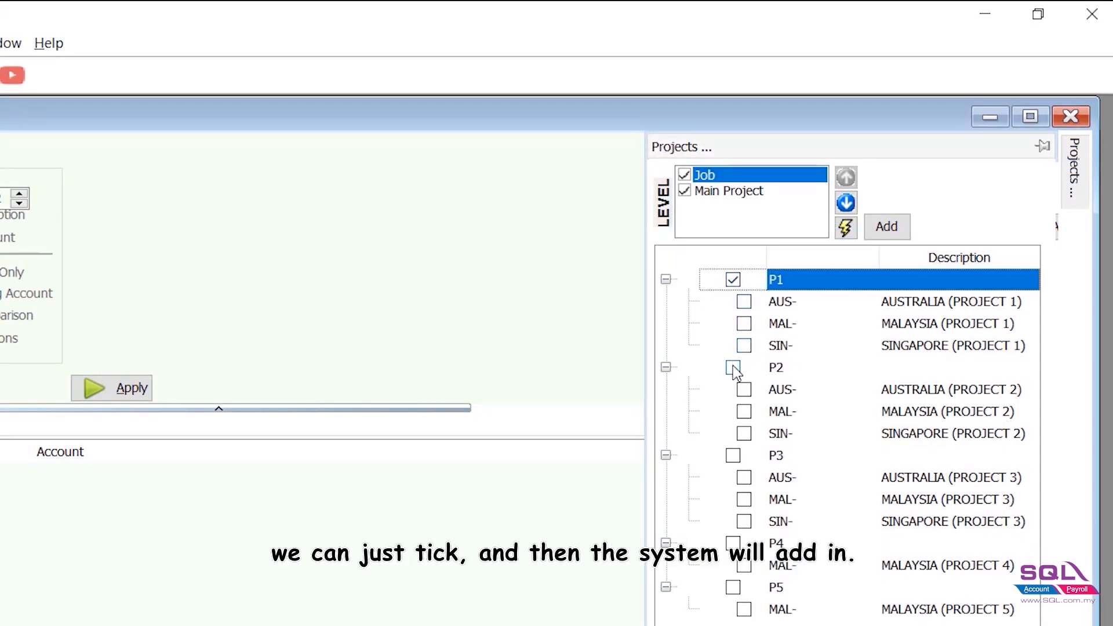
pyautogui.click(733, 368)
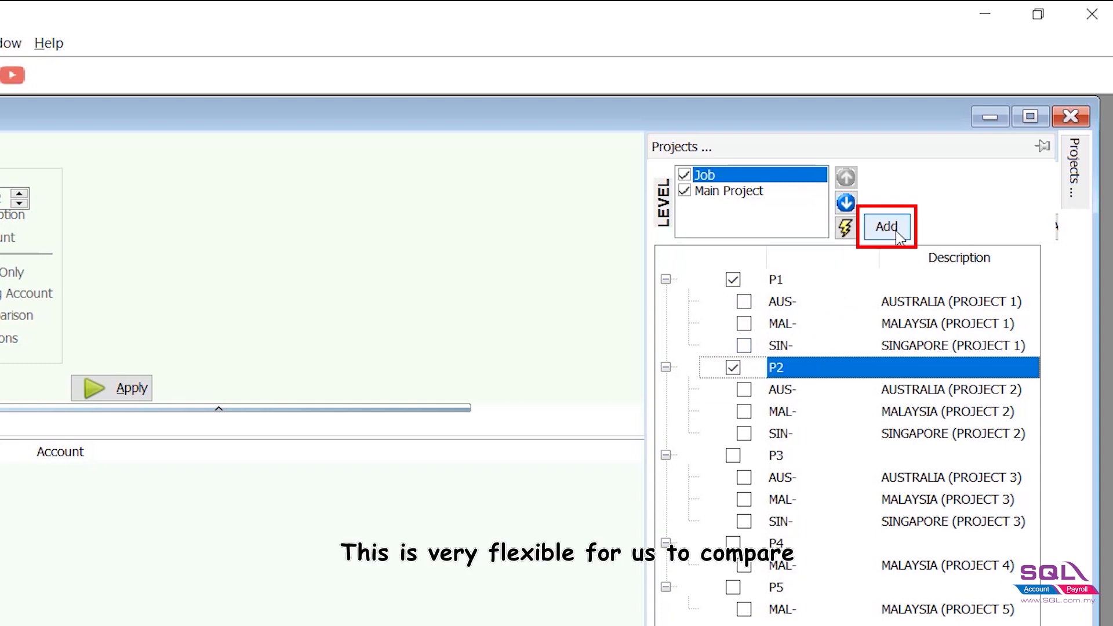
pyautogui.click(886, 226)
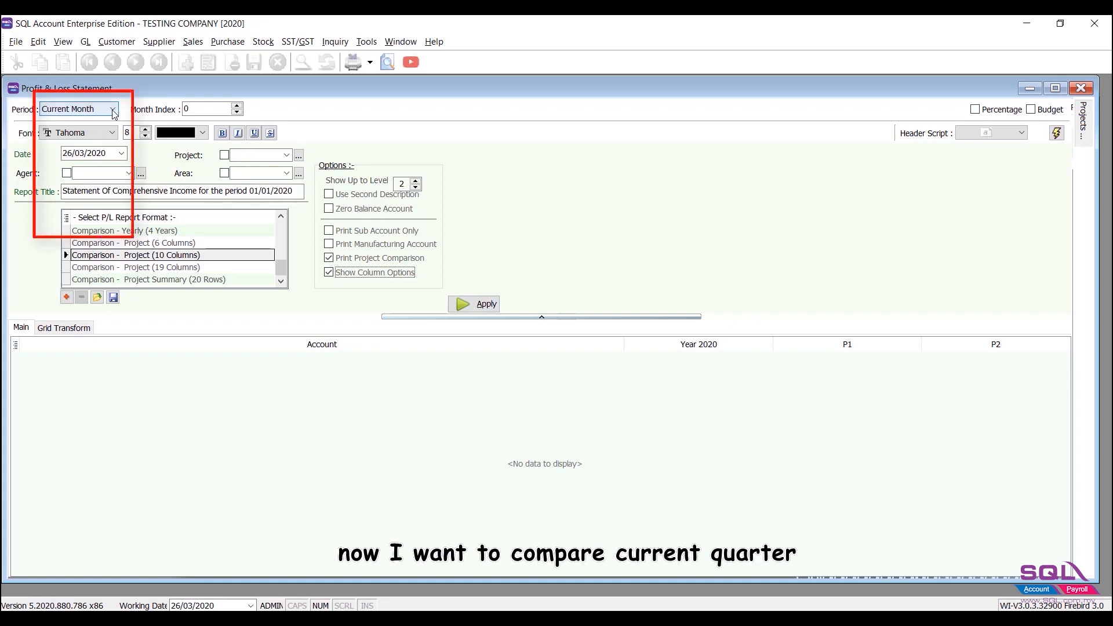
# Step: Set the period to Current Quarter, add a P1 column and generate the comparison report
pyautogui.click(111, 109)
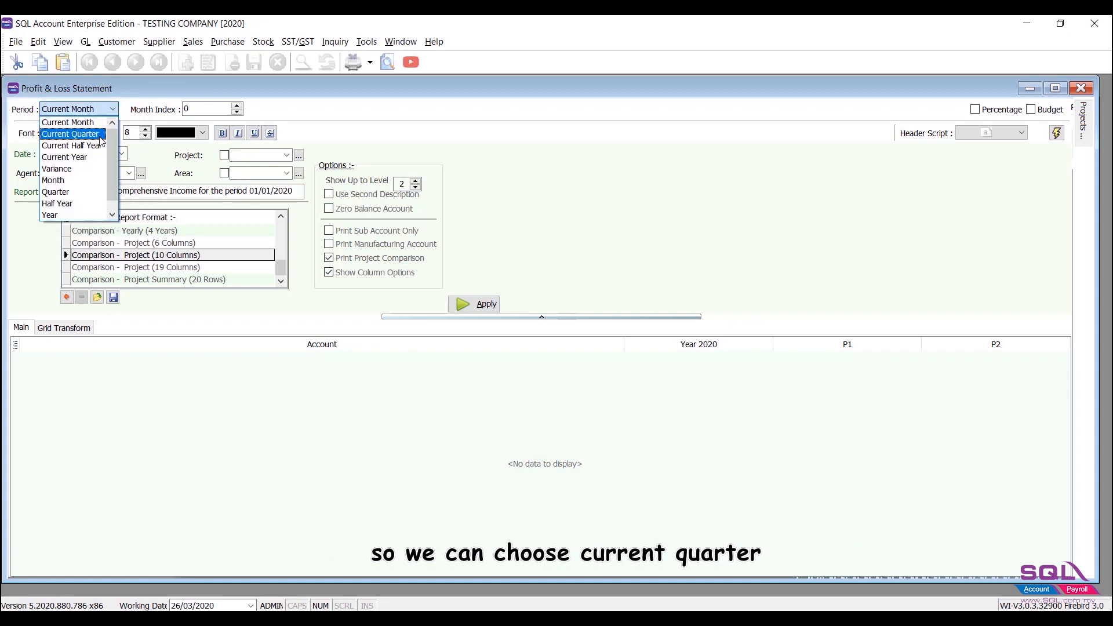
pyautogui.click(71, 133)
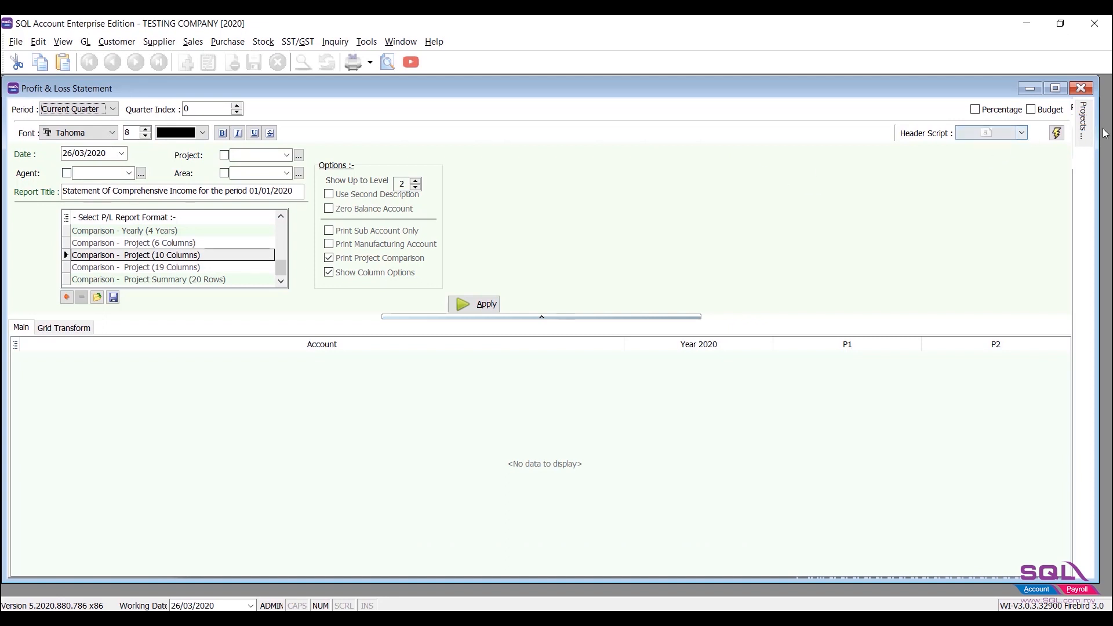
pyautogui.click(1080, 128)
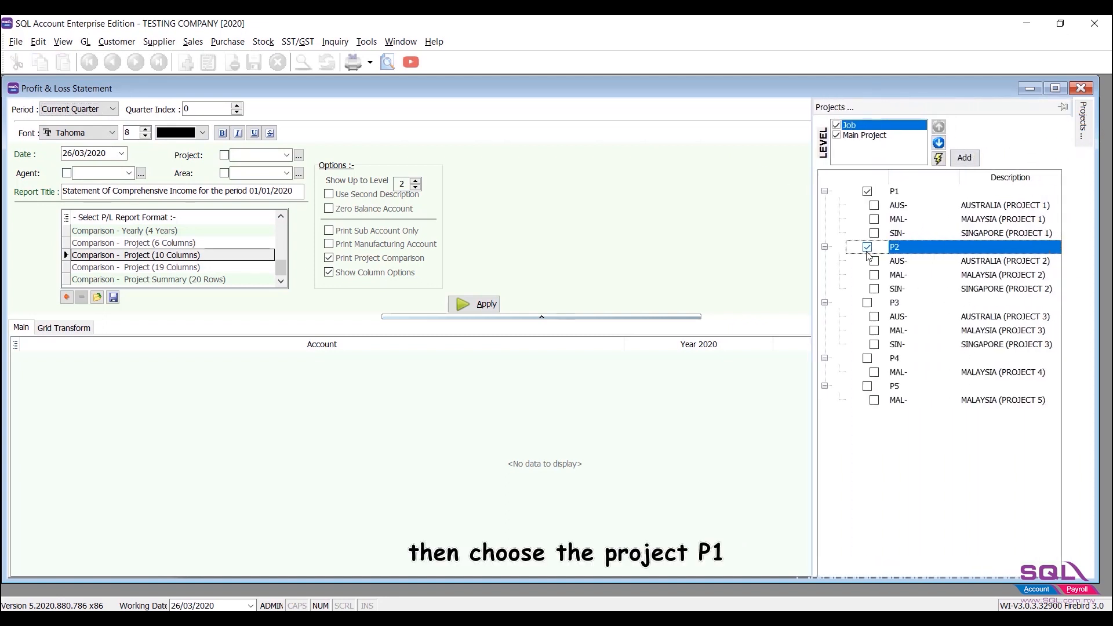
pyautogui.click(963, 158)
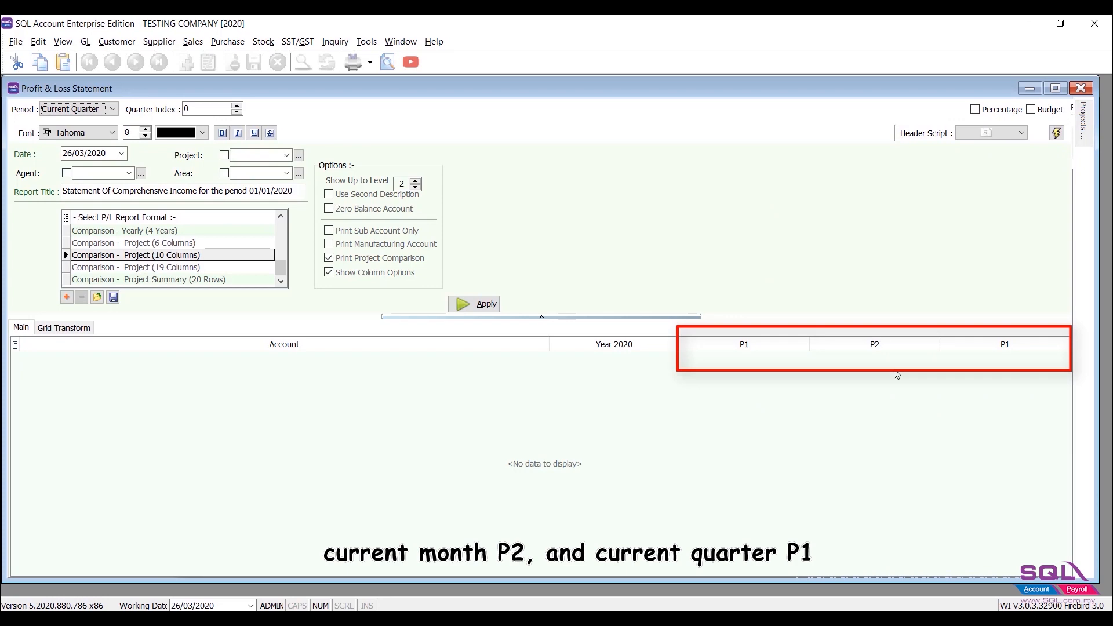
pyautogui.moveTo(1048, 397)
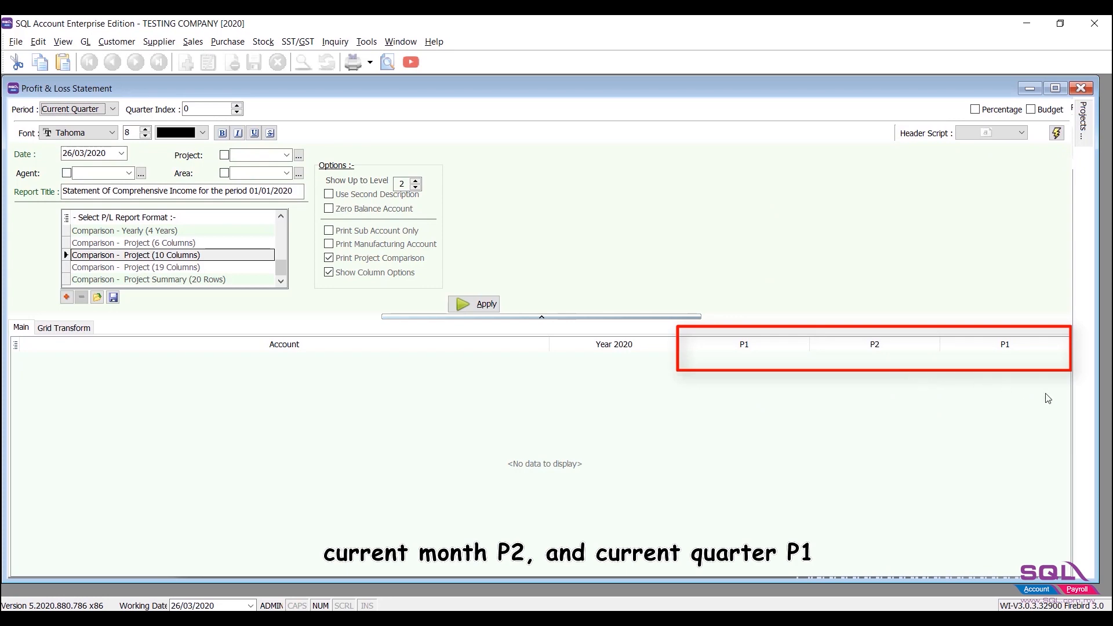
pyautogui.click(480, 301)
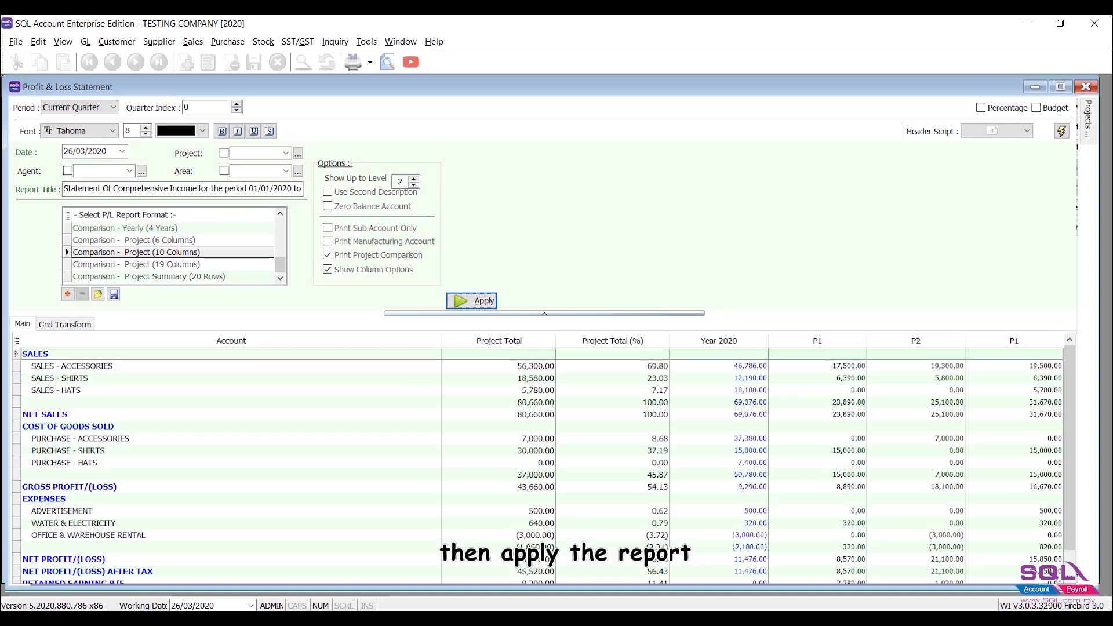